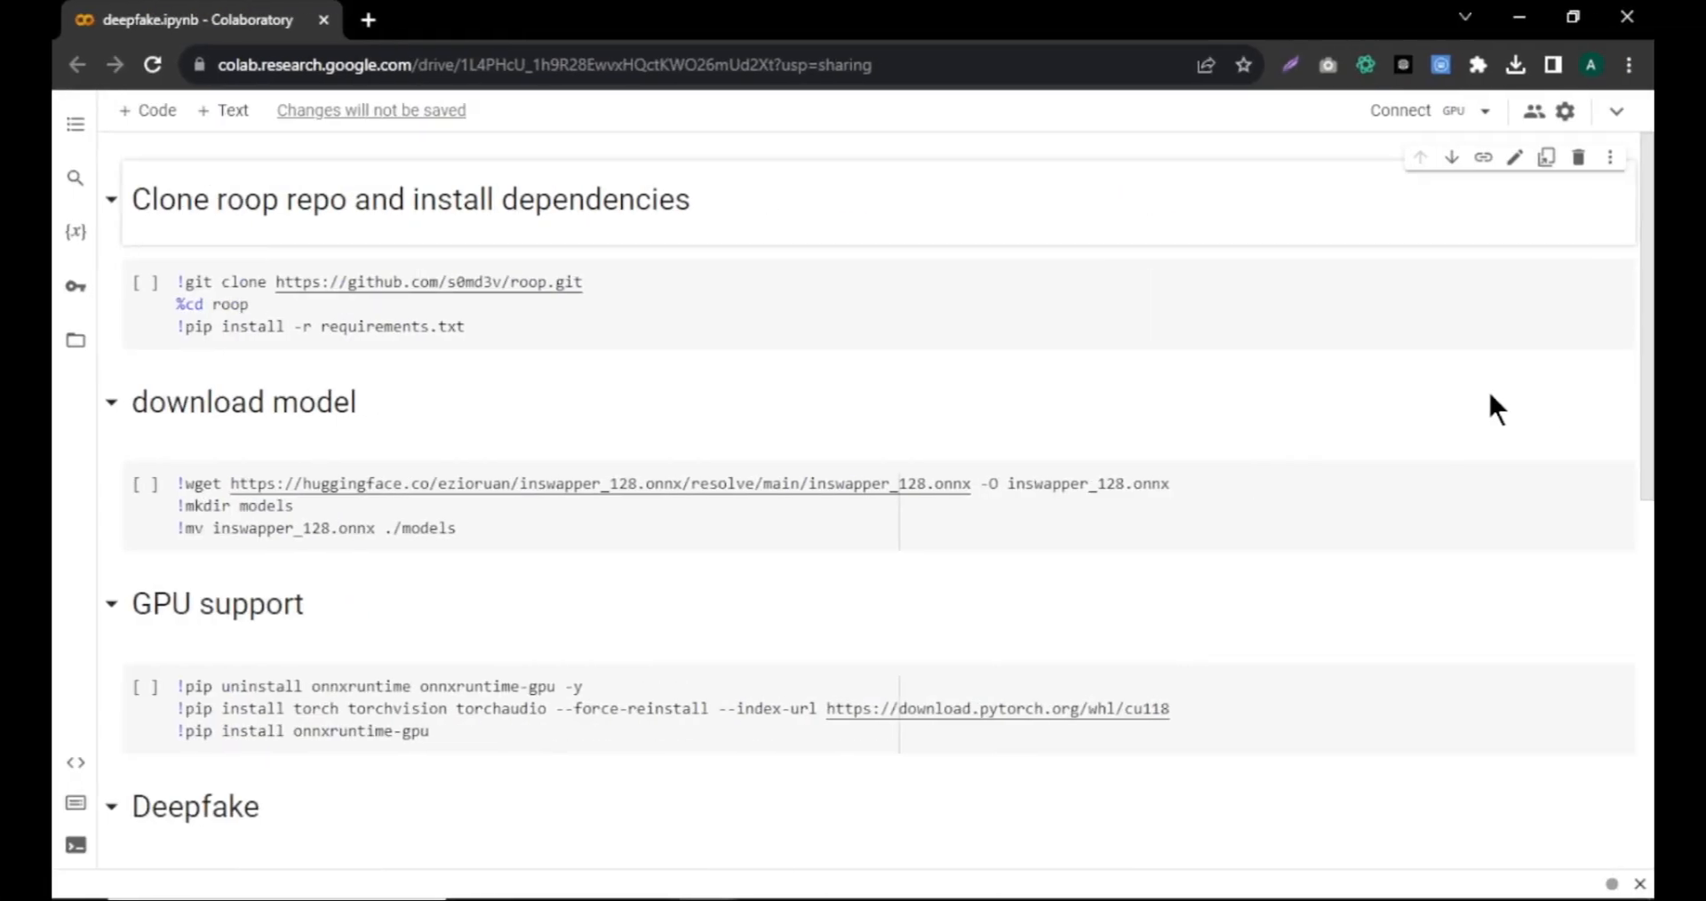
Step: Connect a GPU runtime and run the roop clone/install and GPU-support reinstall cells
scroll(down, 3)
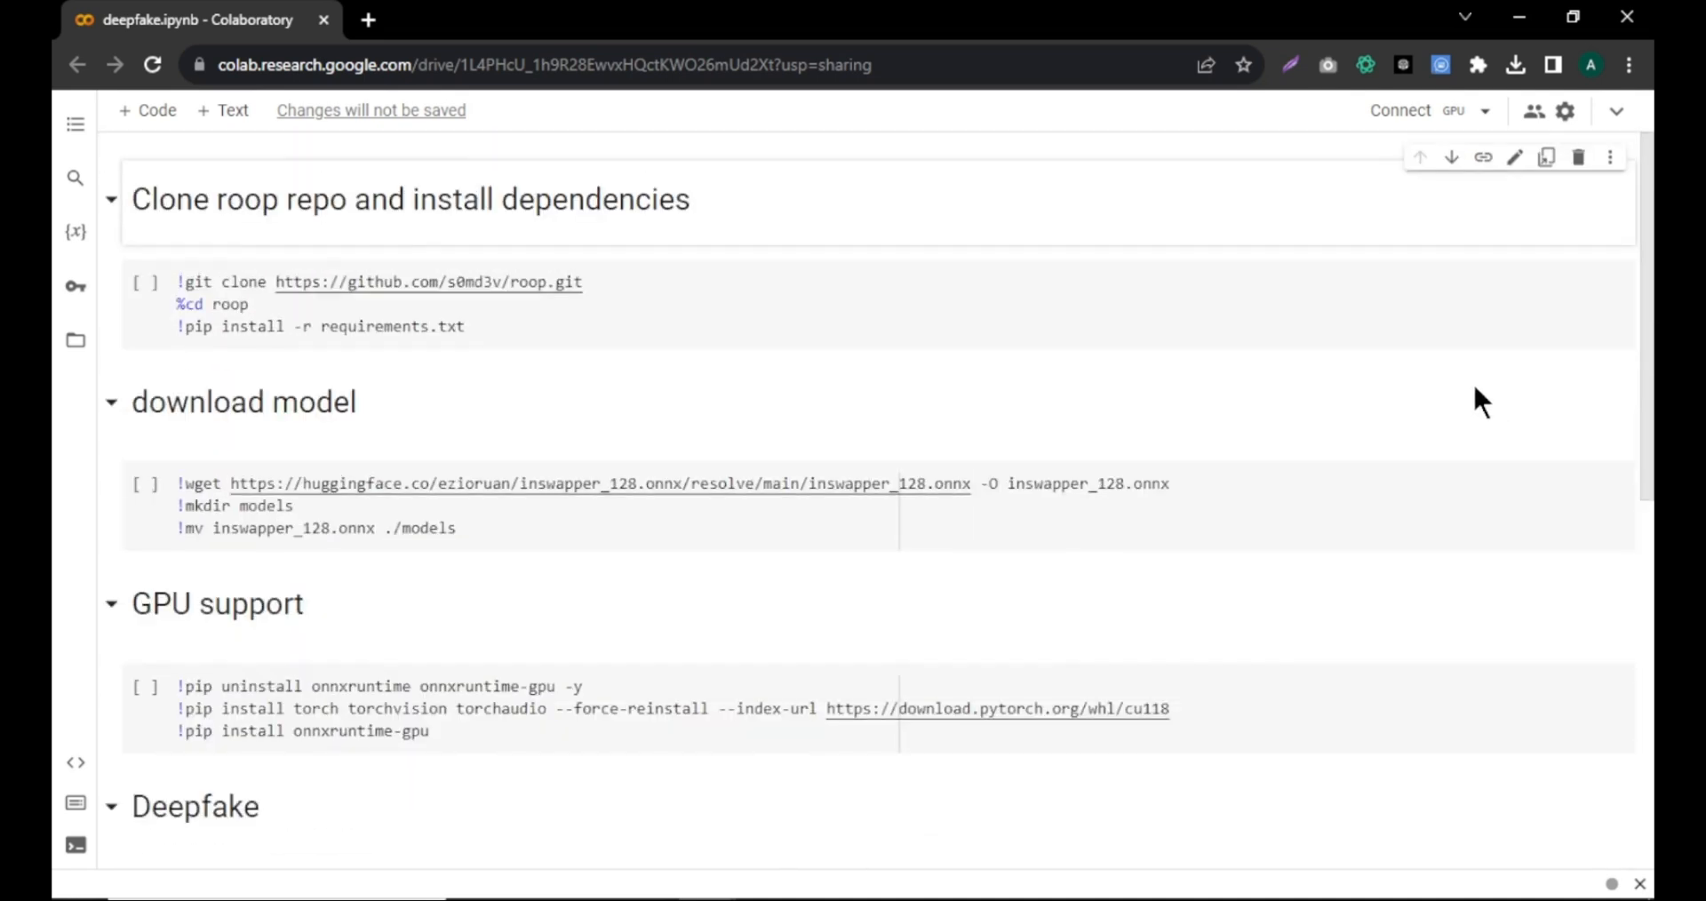
mouse_move(1468, 394)
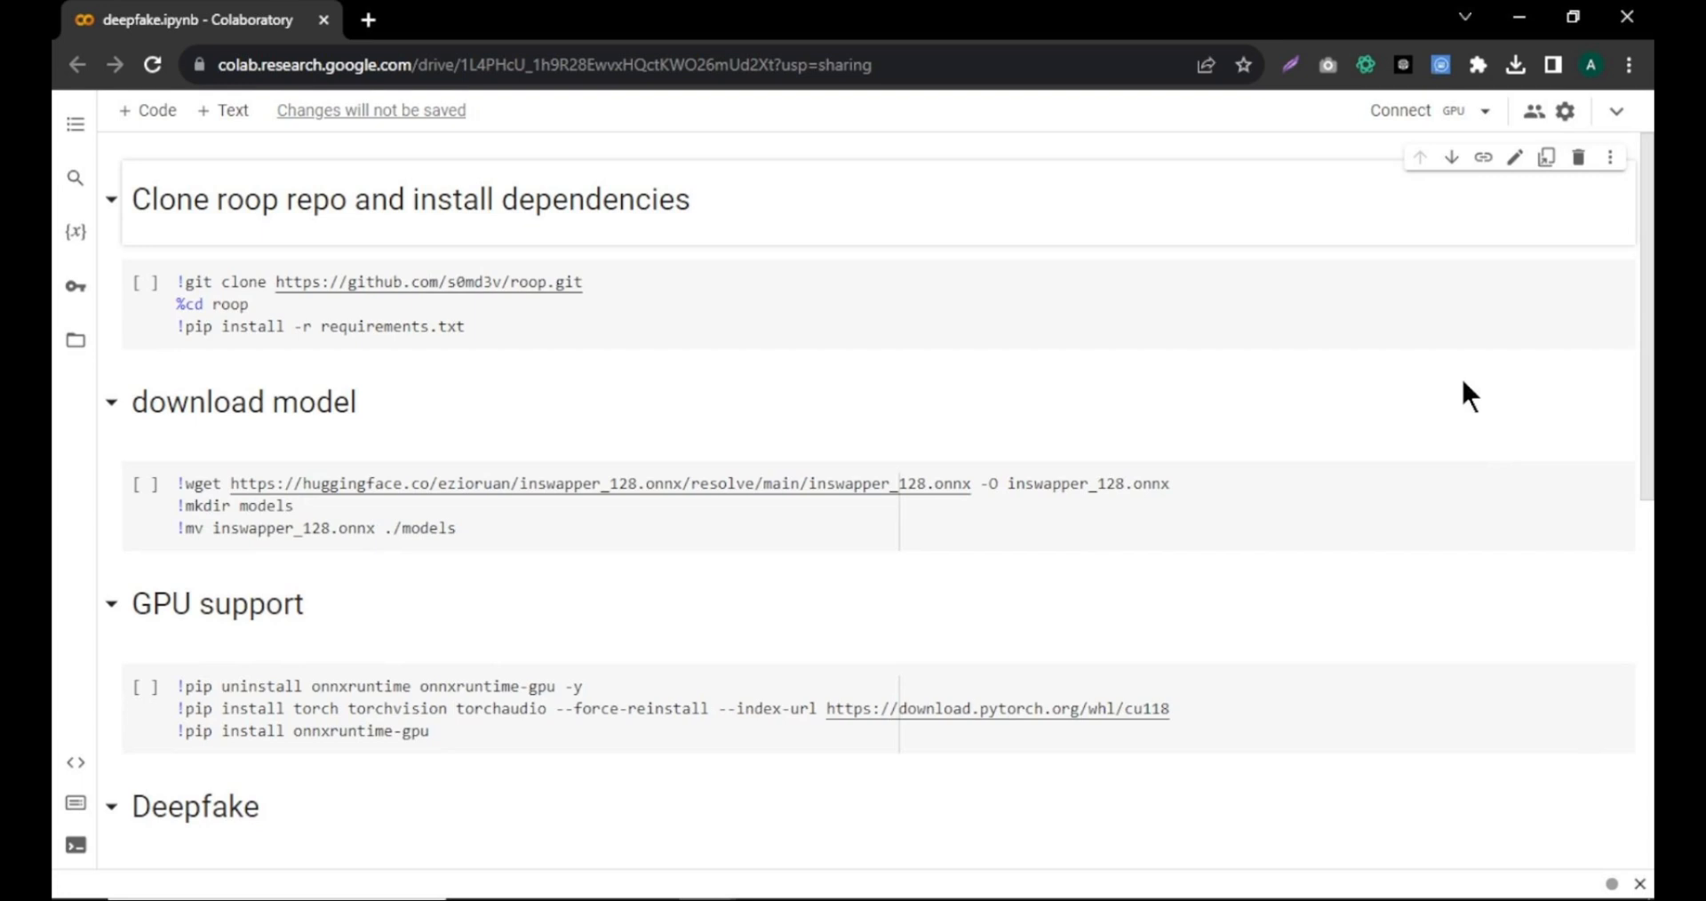
mouse_move(1416, 114)
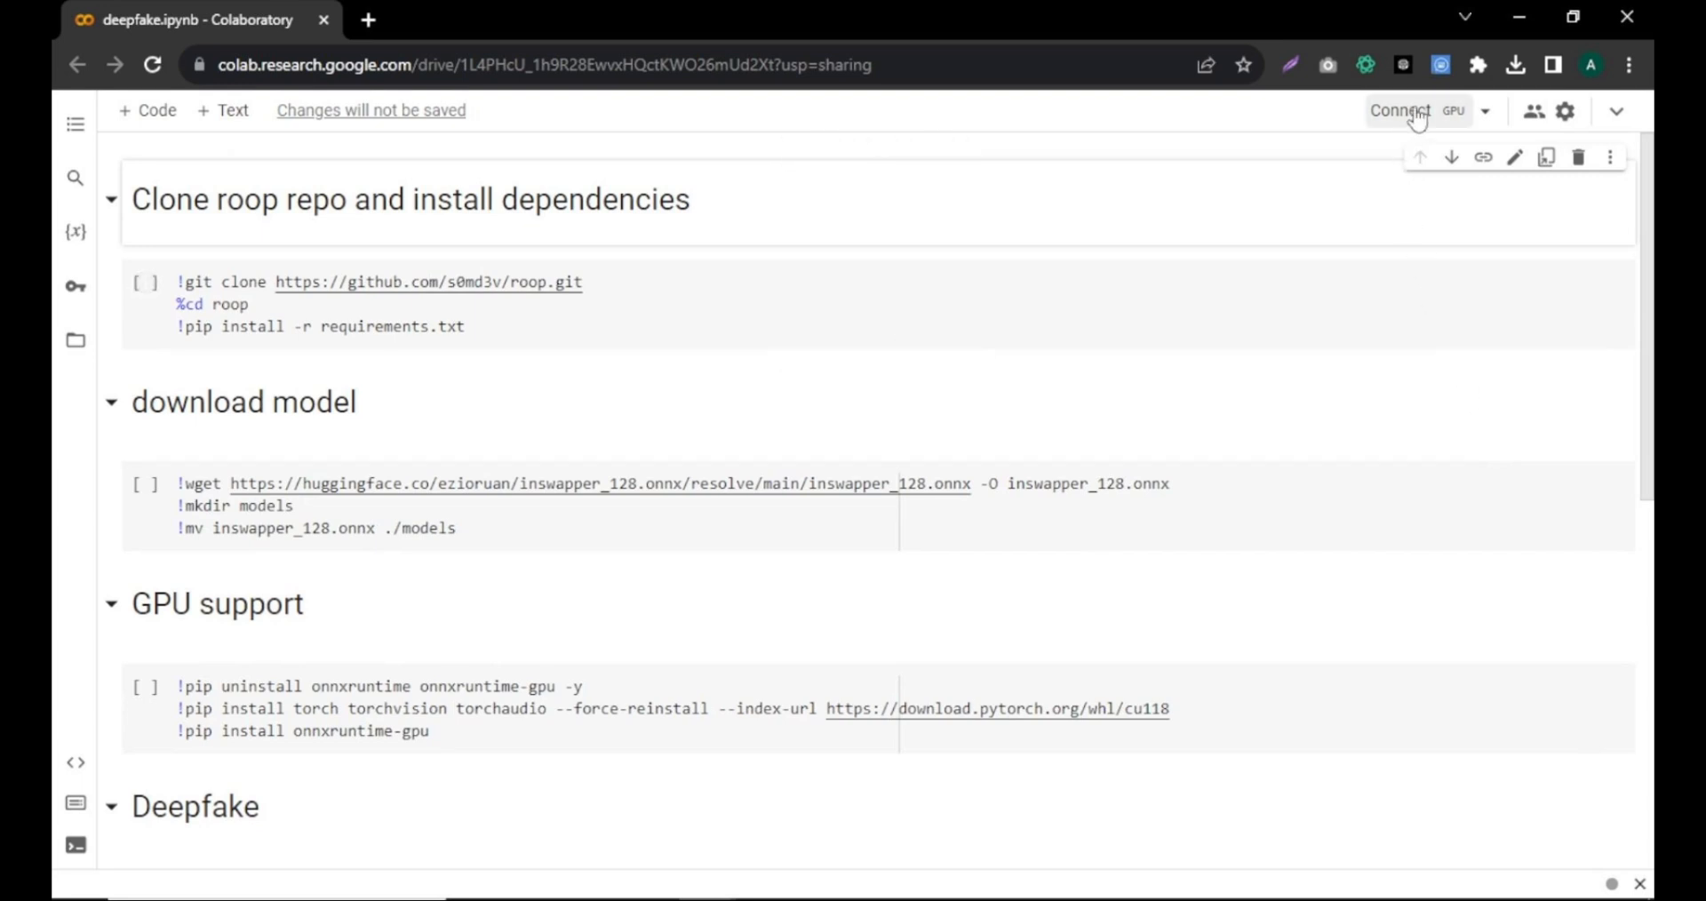
click(1400, 110)
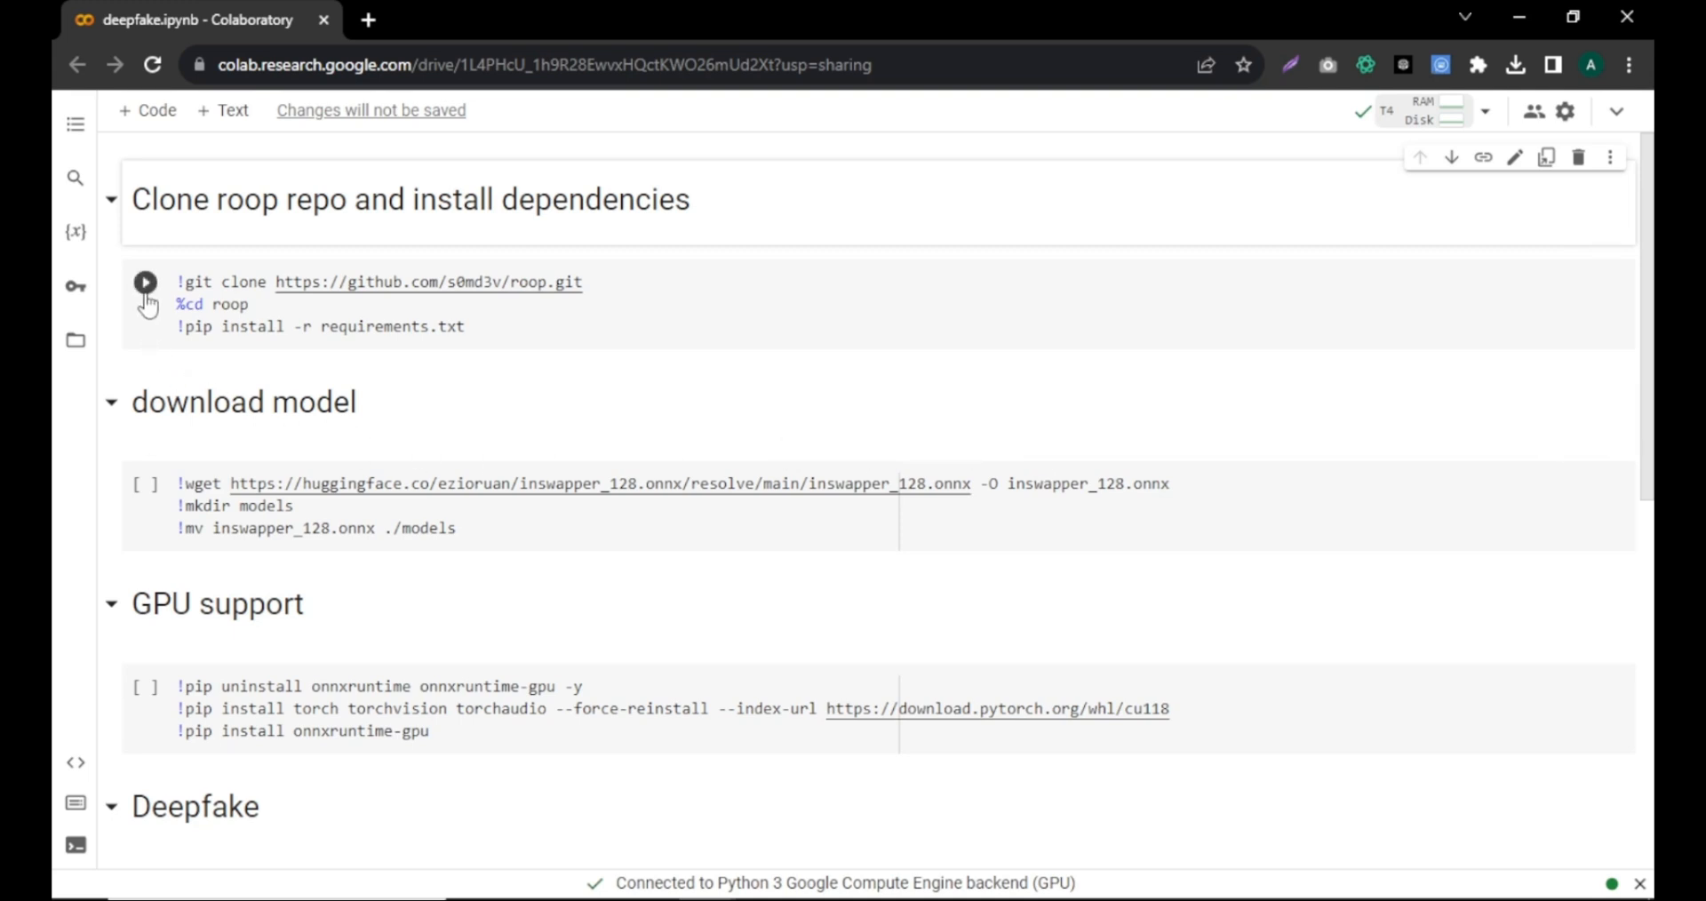
click(146, 282)
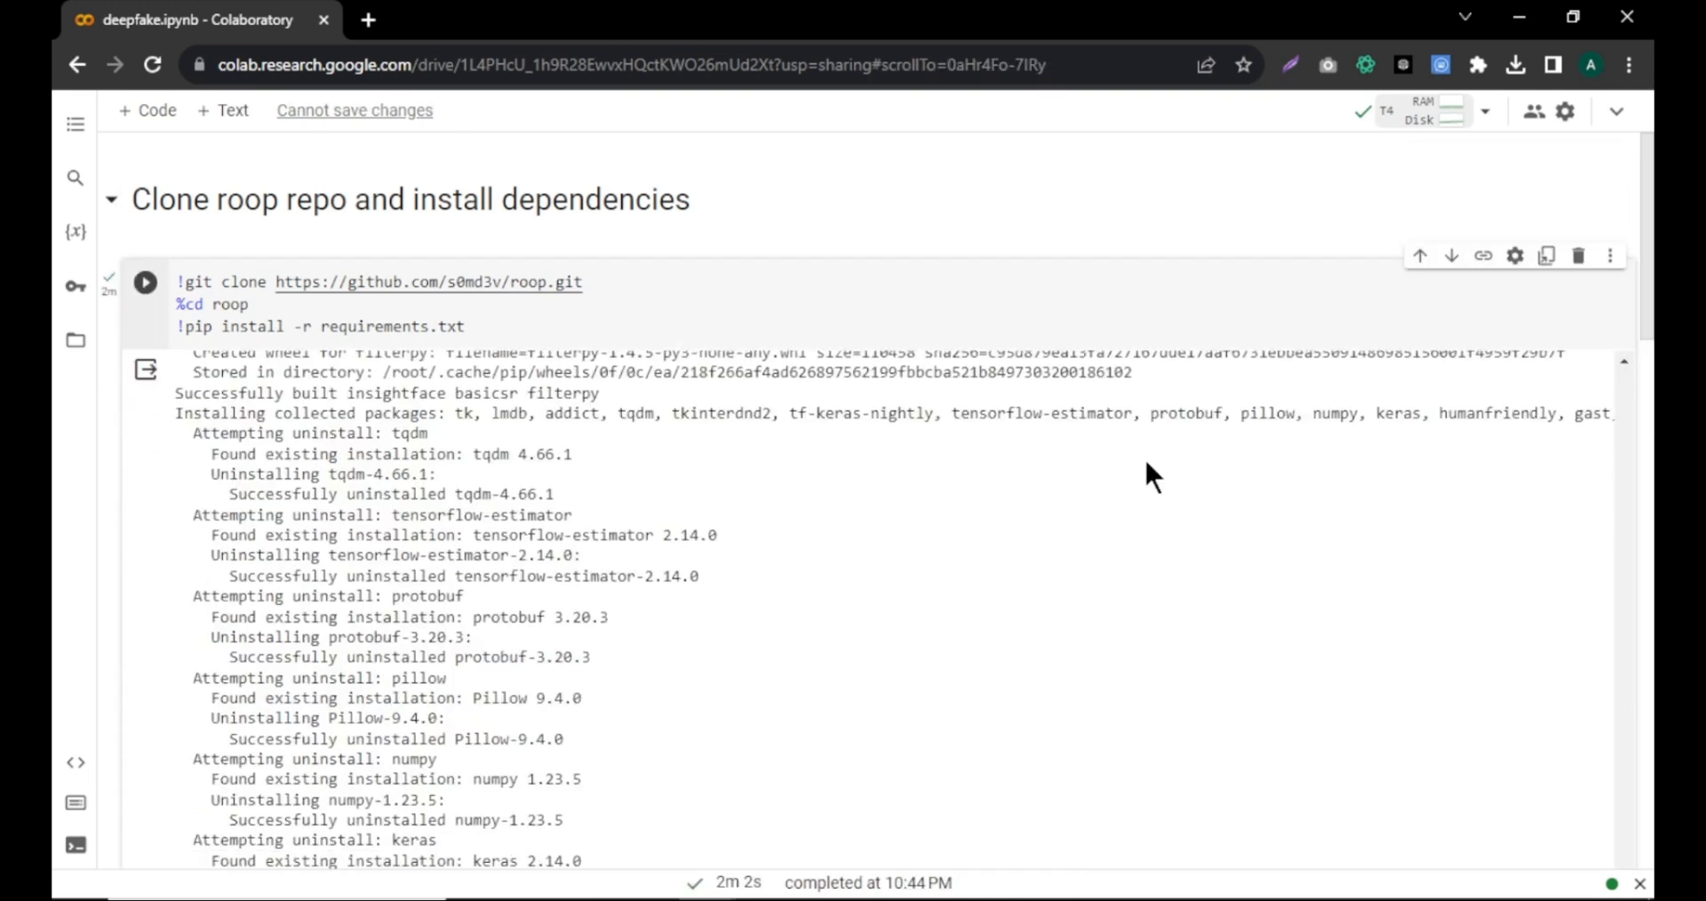
scroll(down, 3)
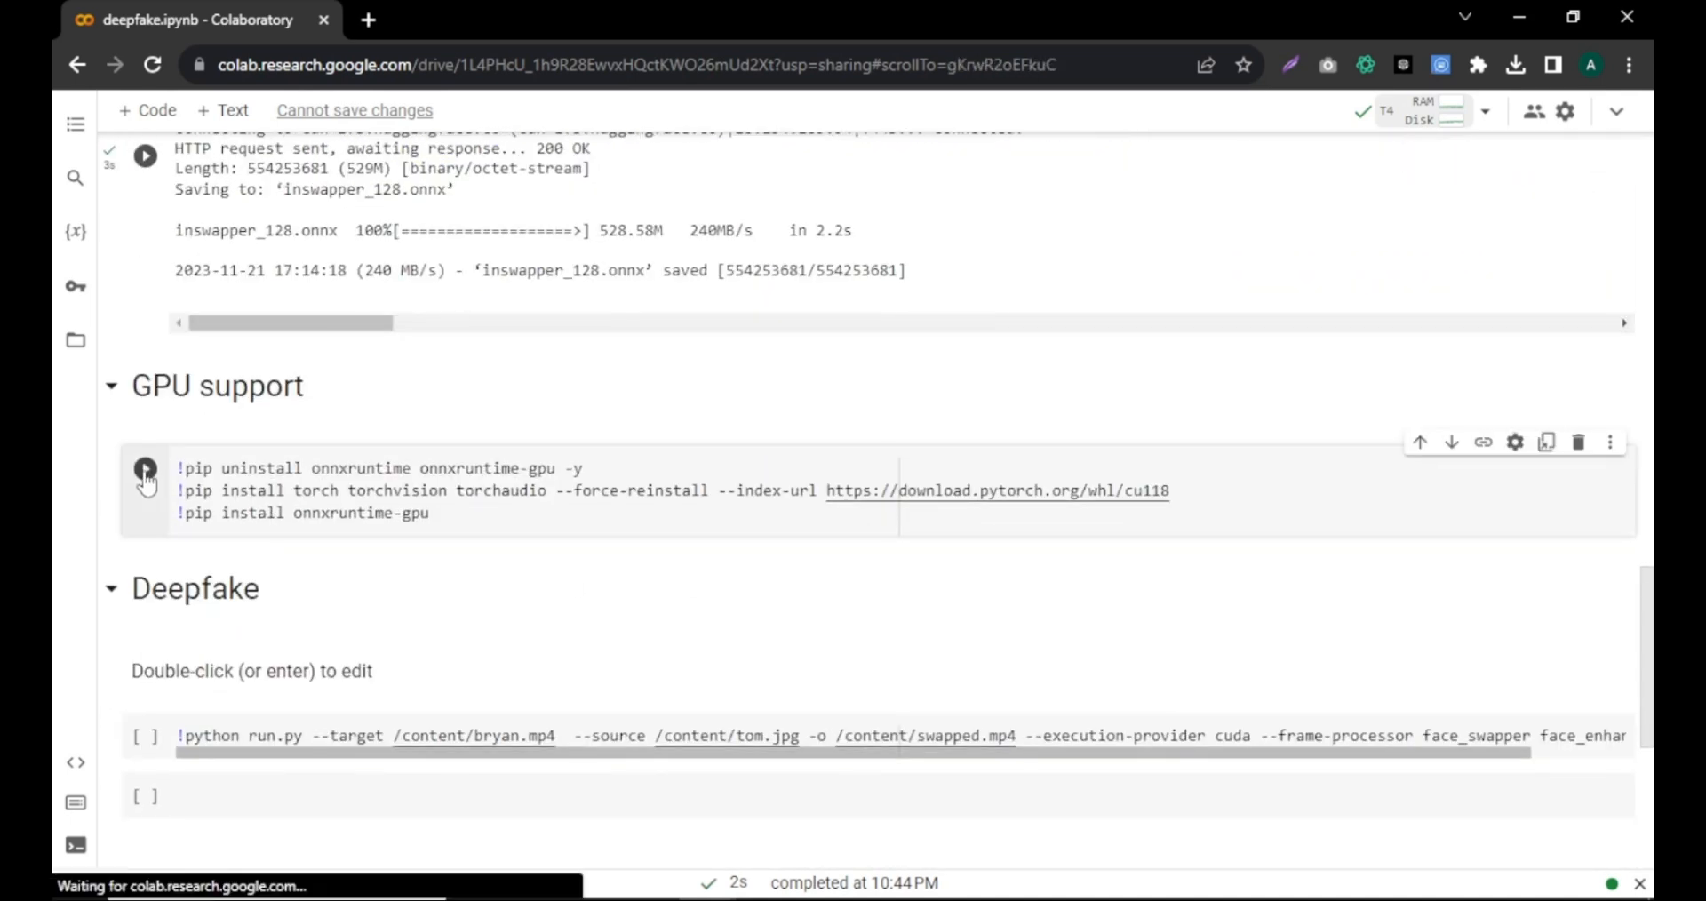
click(146, 469)
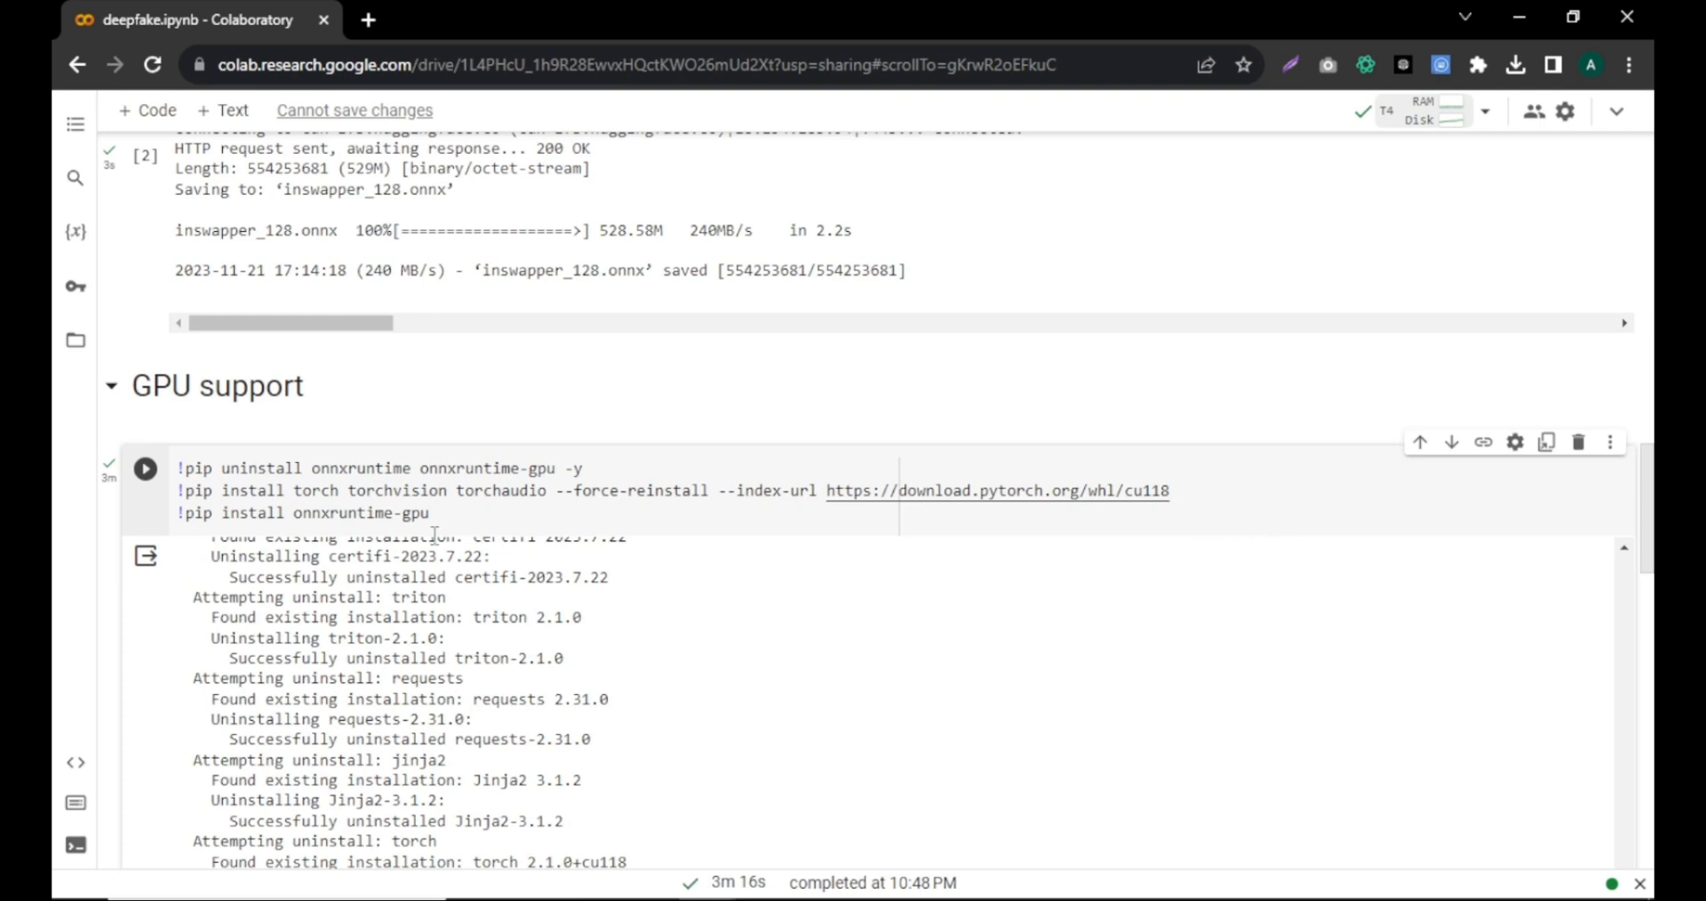
mouse_move(74, 343)
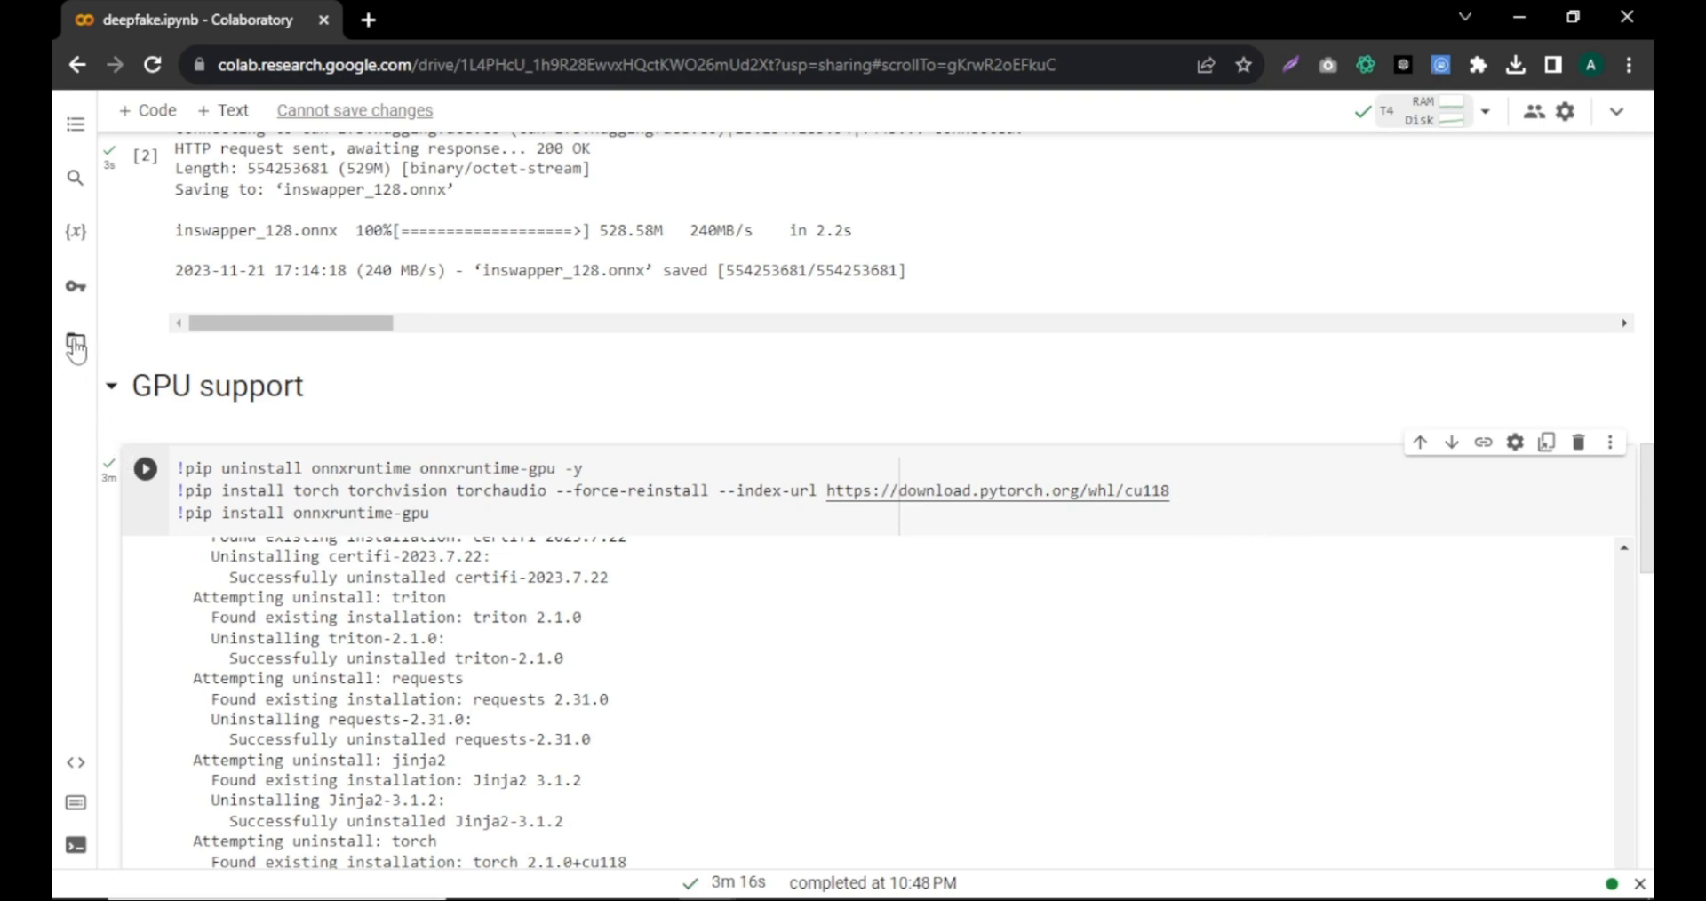
Step: Upload girl_-_43721 (1440p).mp4 and scarlettjohansson.jpg to the session files via the Files sidebar
click(75, 347)
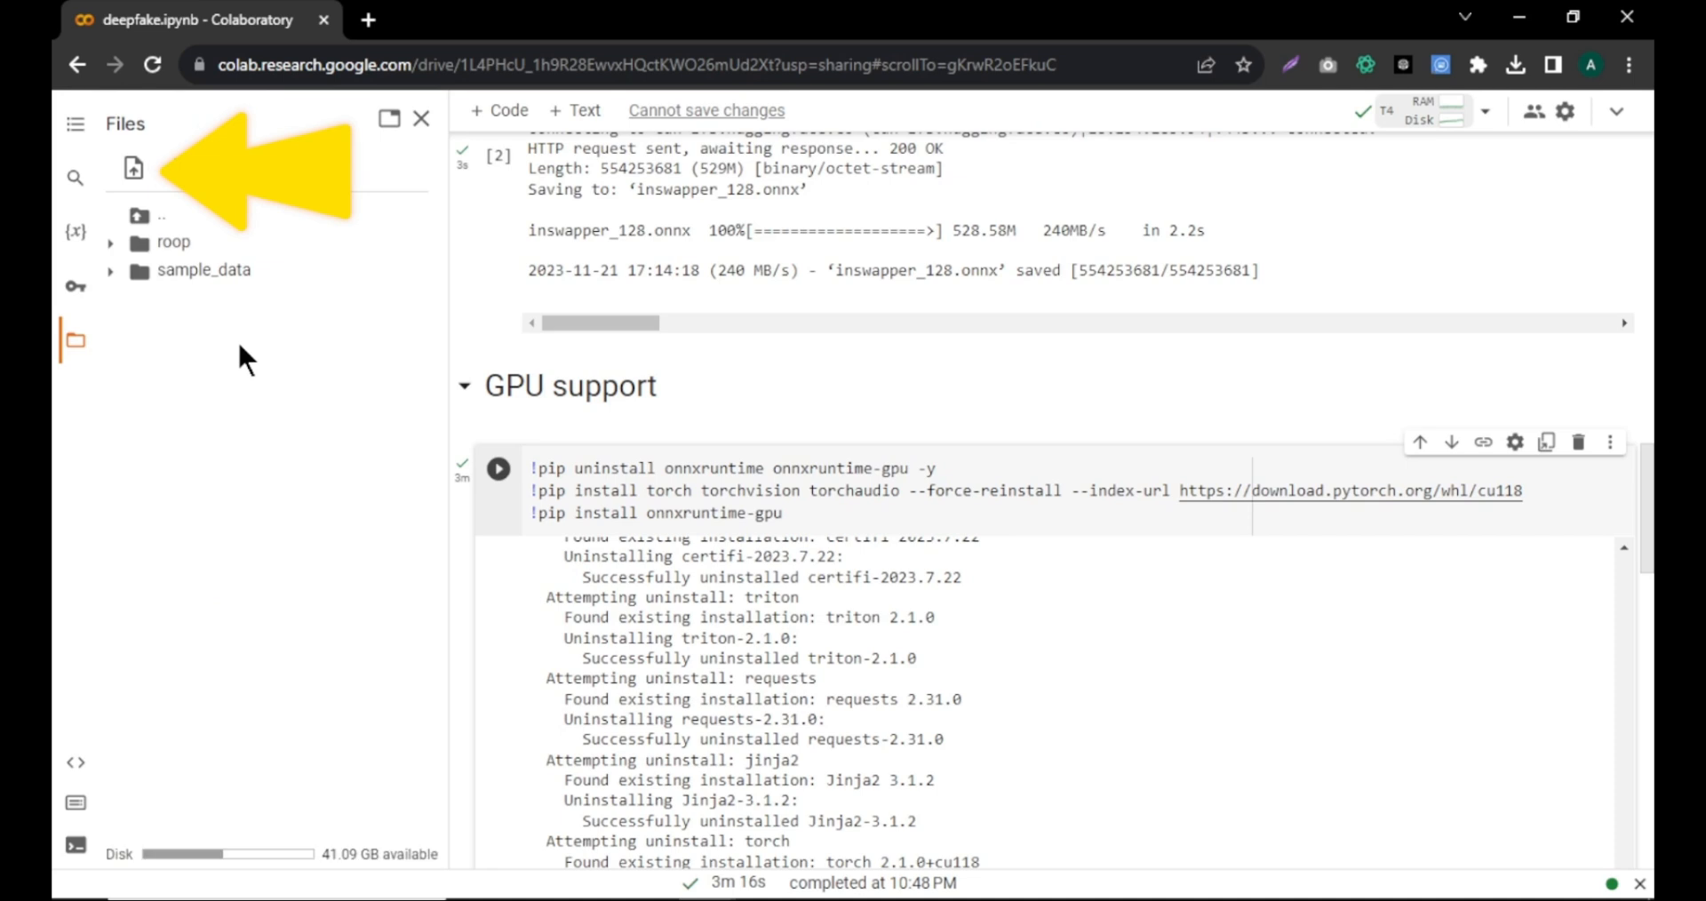
click(131, 169)
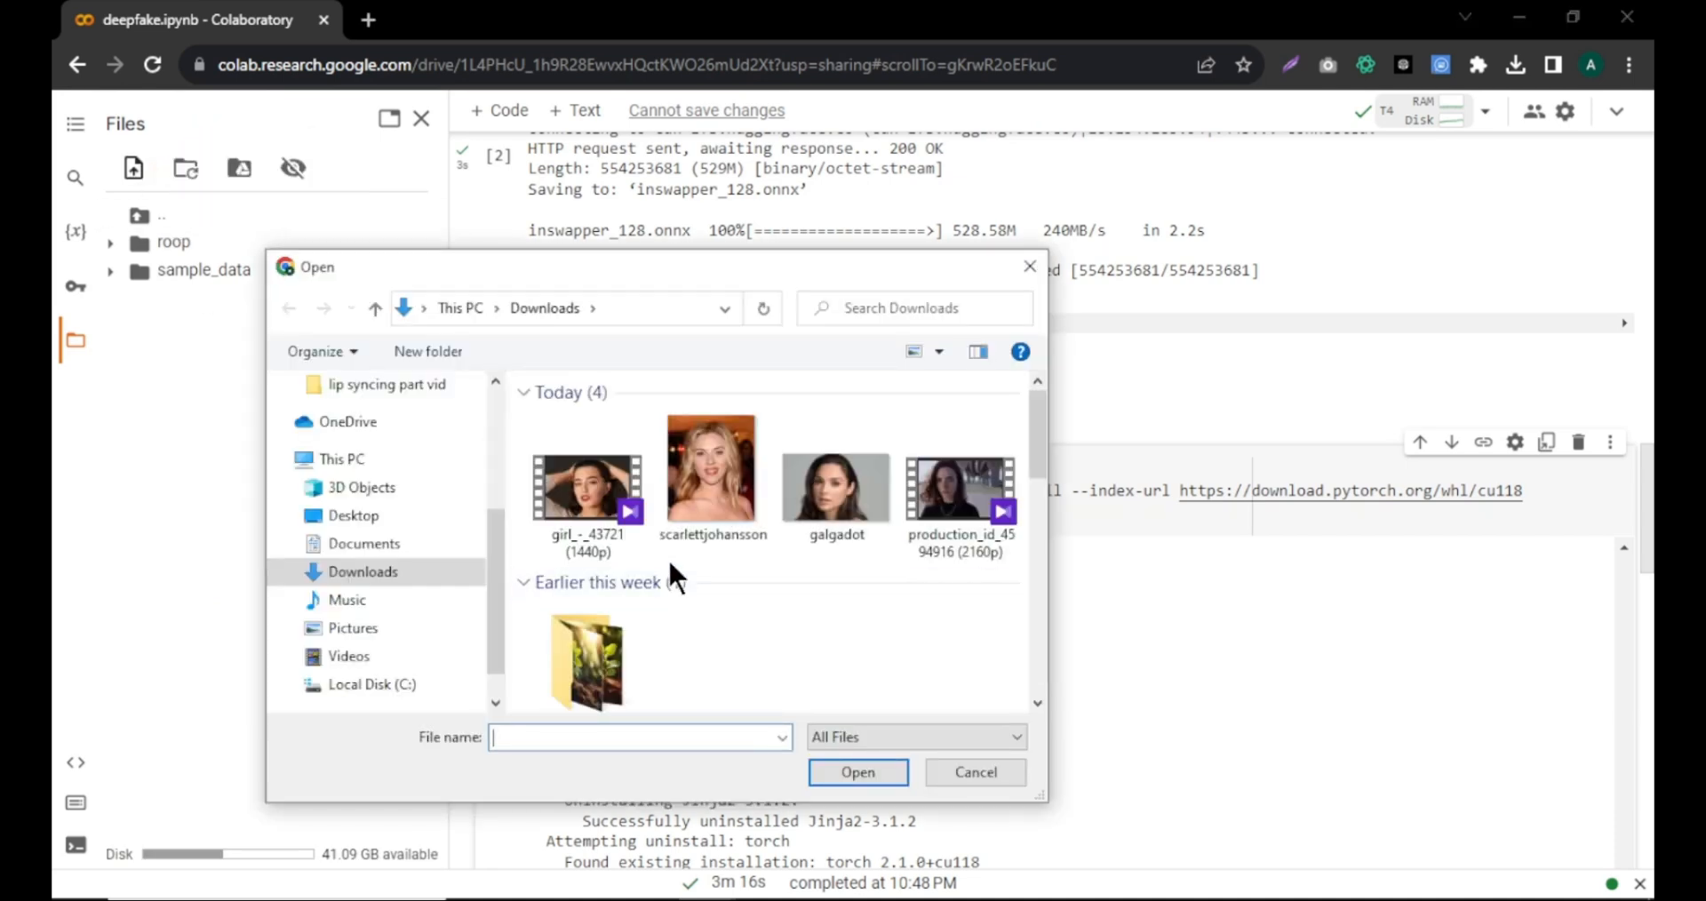
click(858, 773)
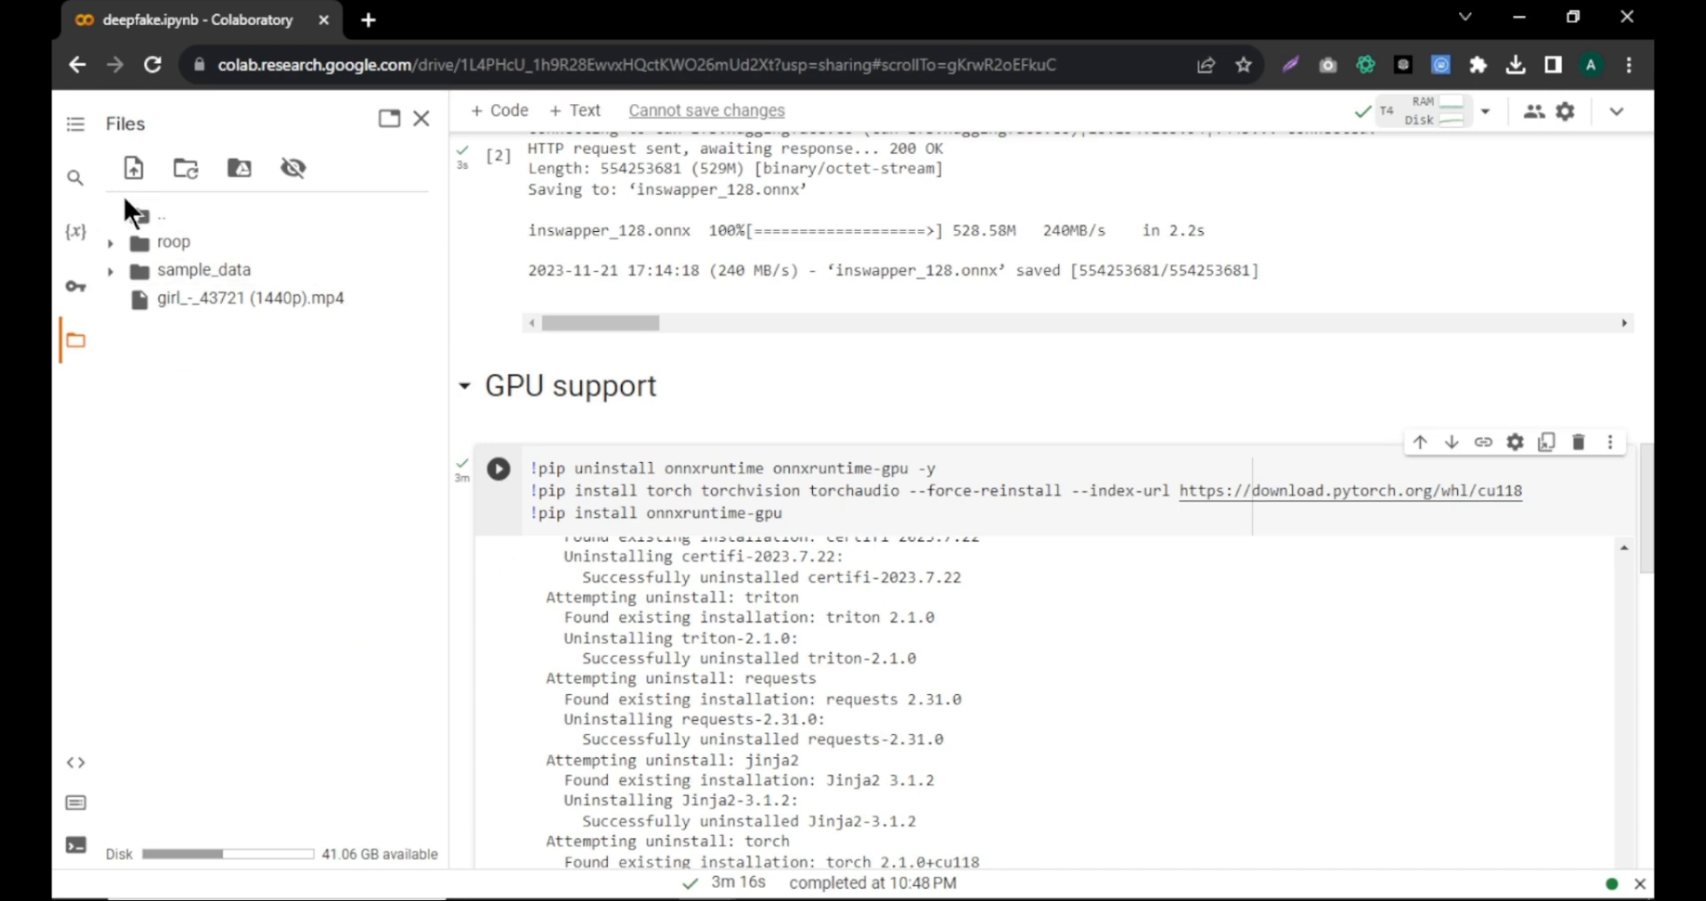
click(131, 167)
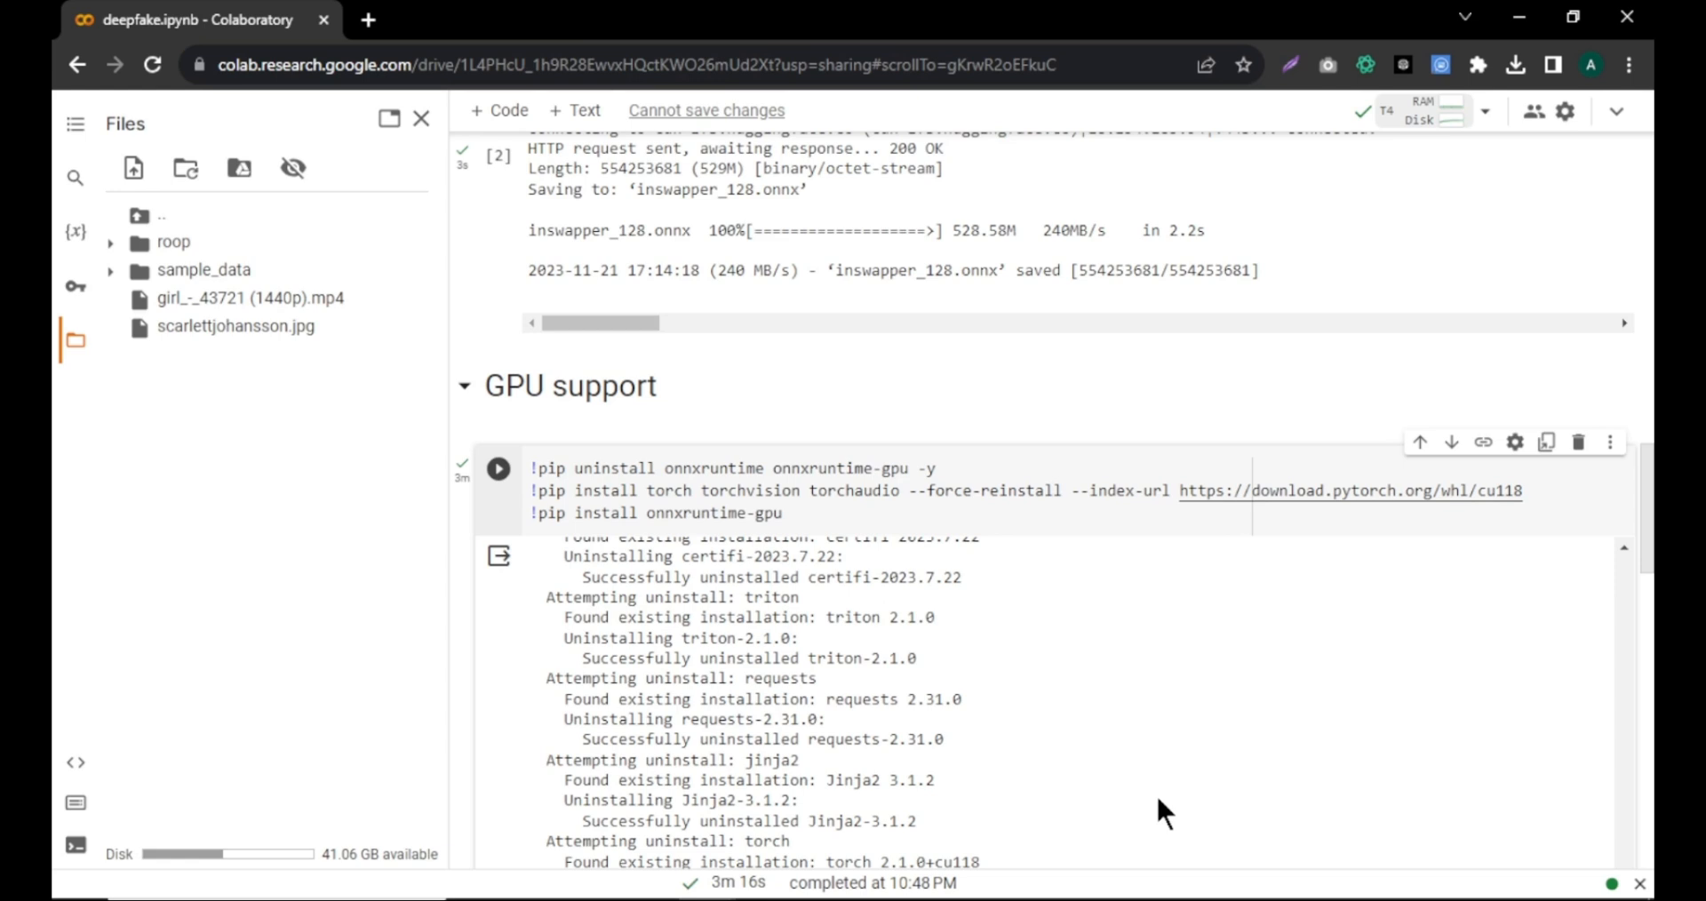
mouse_move(317, 546)
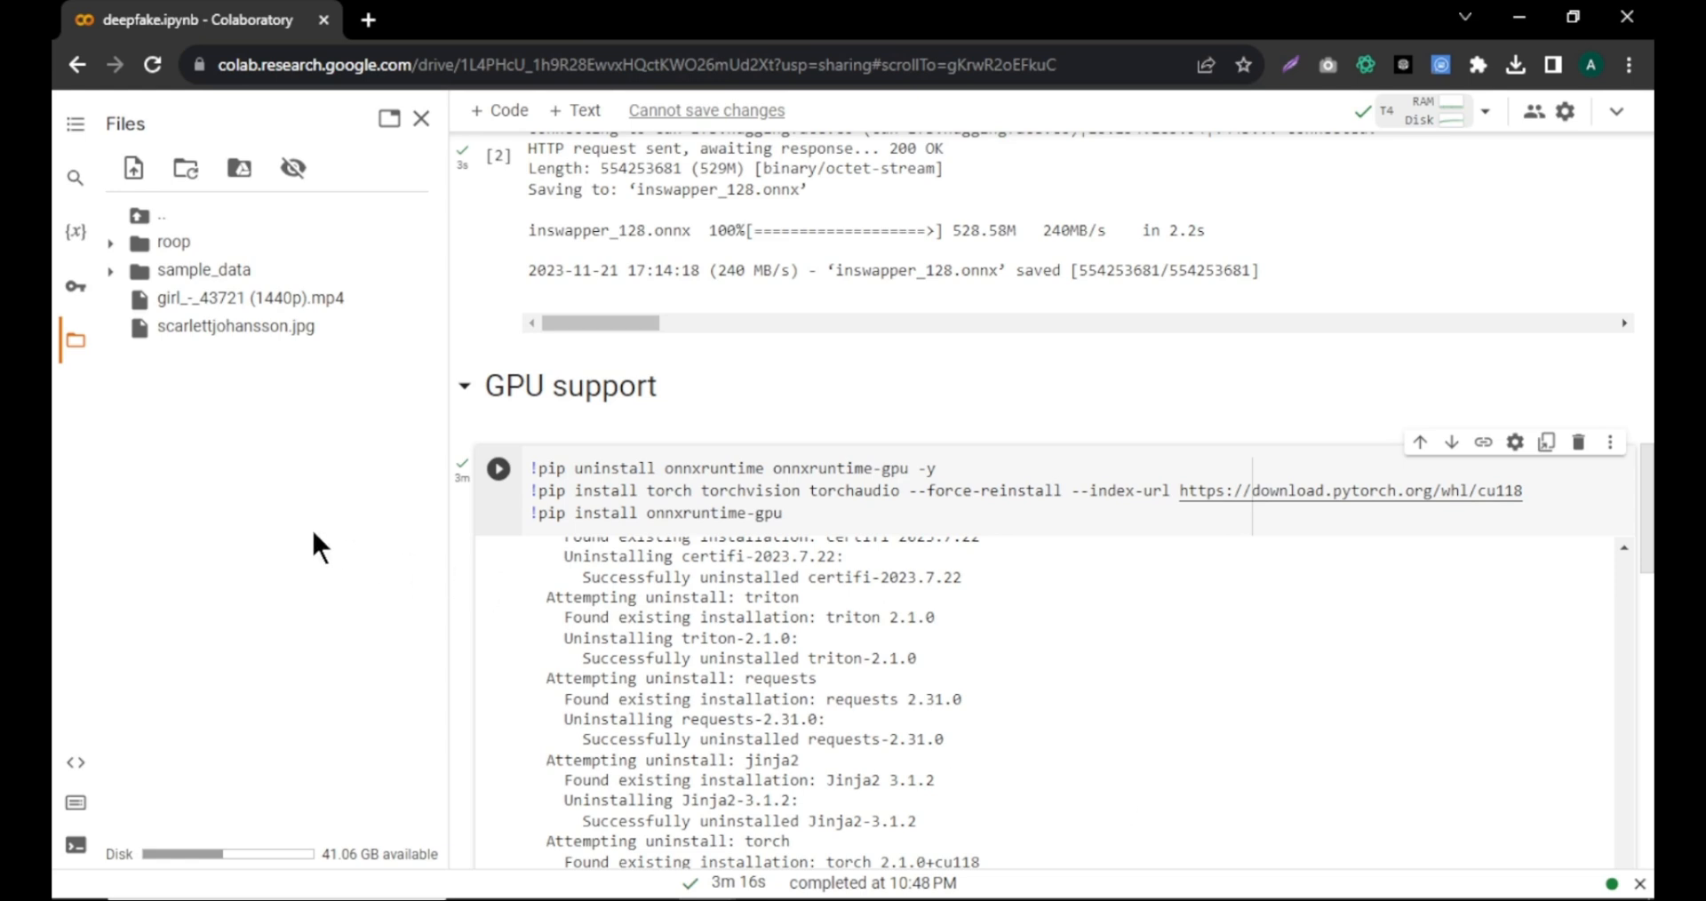
Step: Rename the video to girlvideo.mp4 and run run.py targeting girlvideo.mp4 with source scarlettjohansson.jpg
double_click(240, 298)
text(girlvideo)
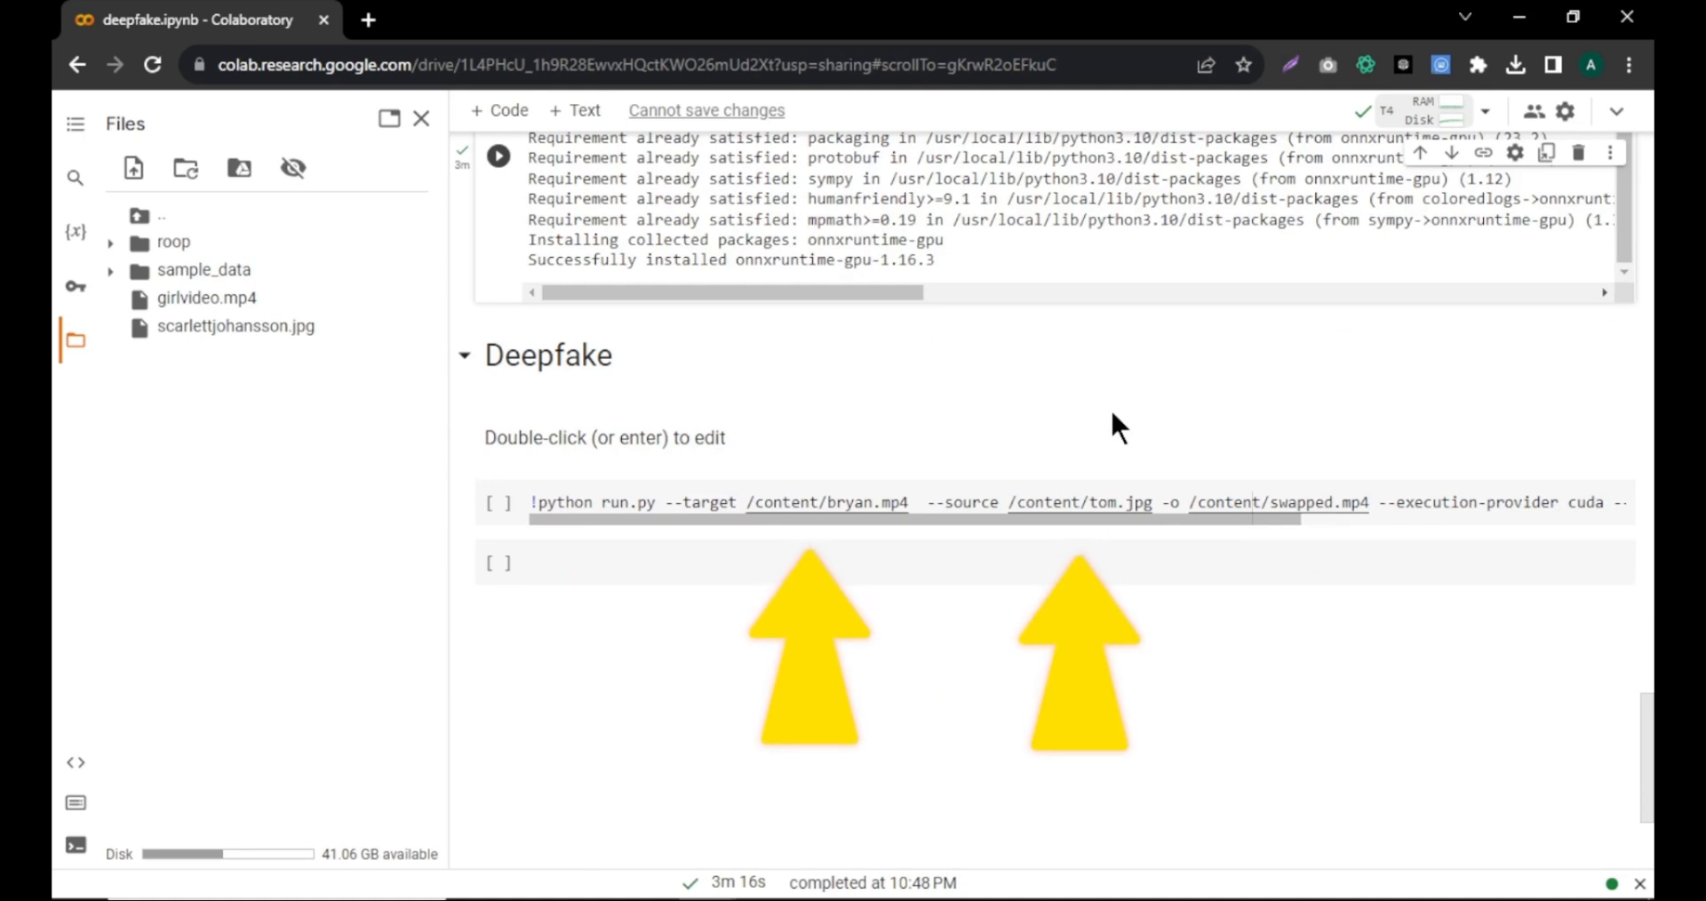
right_click(199, 298)
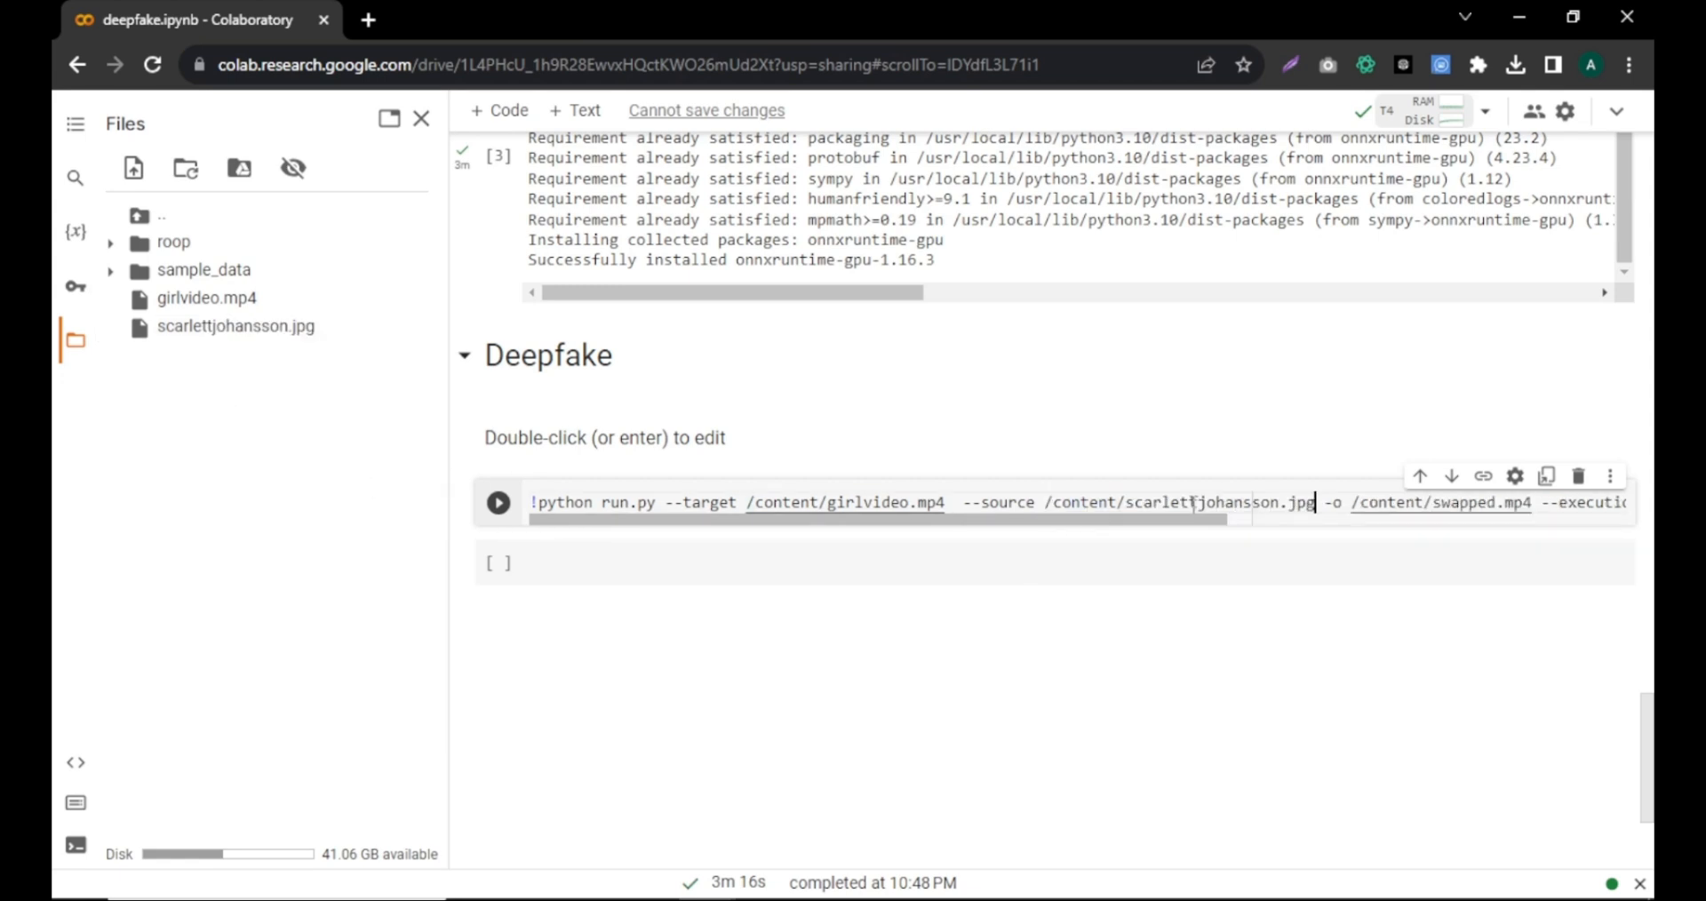
mouse_move(498, 515)
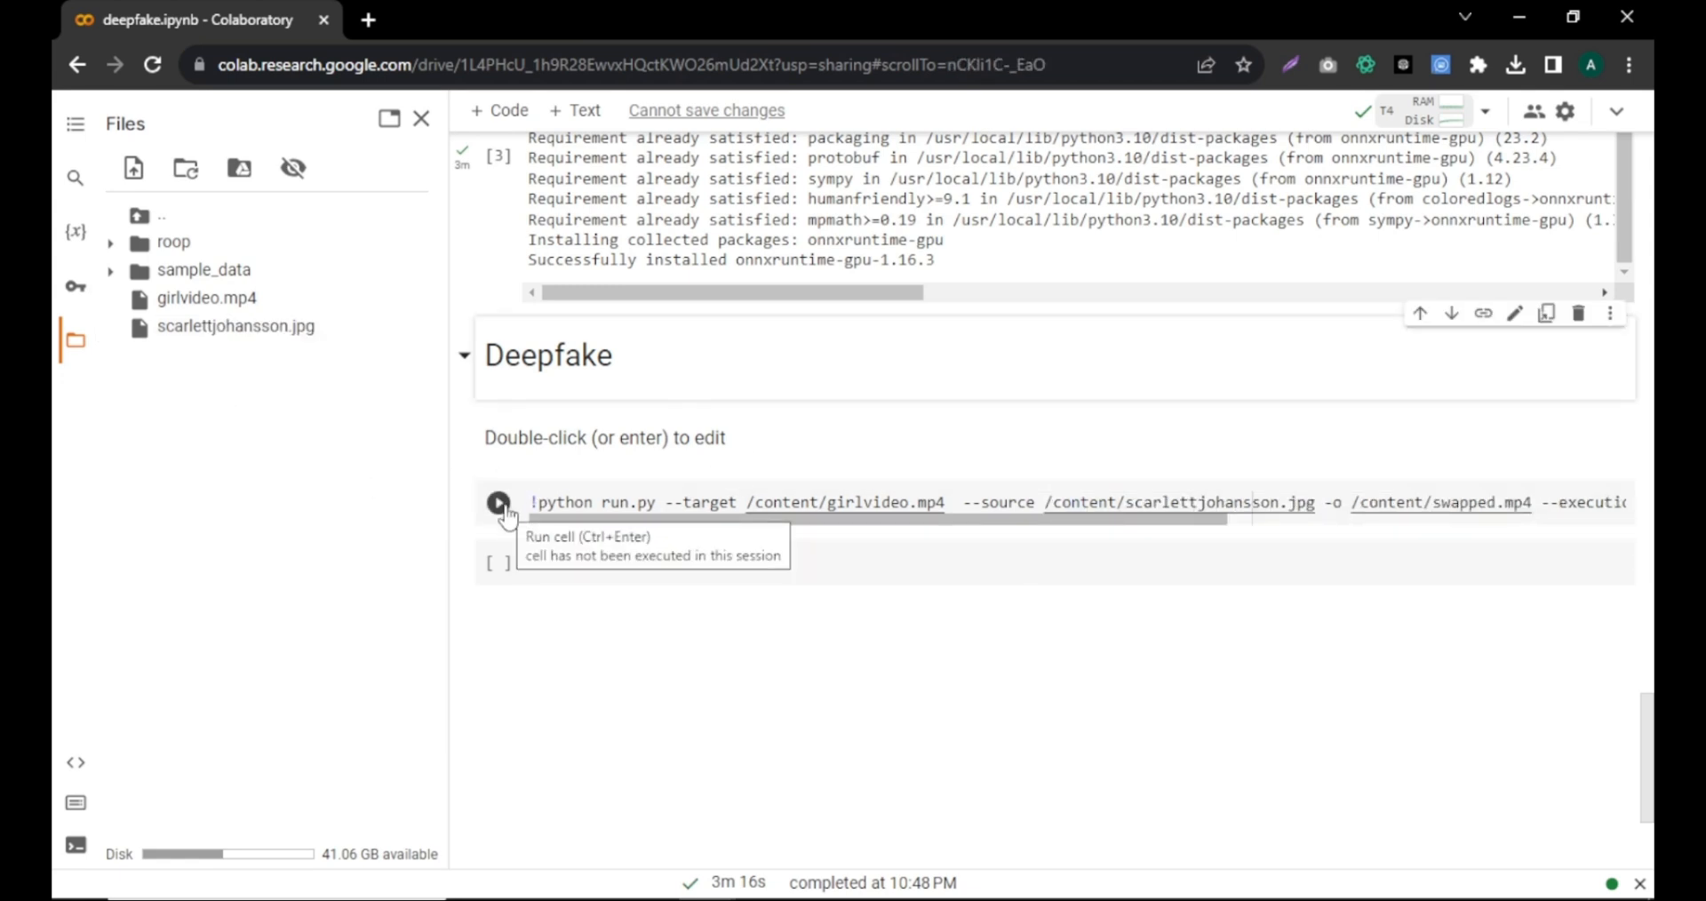
click(497, 503)
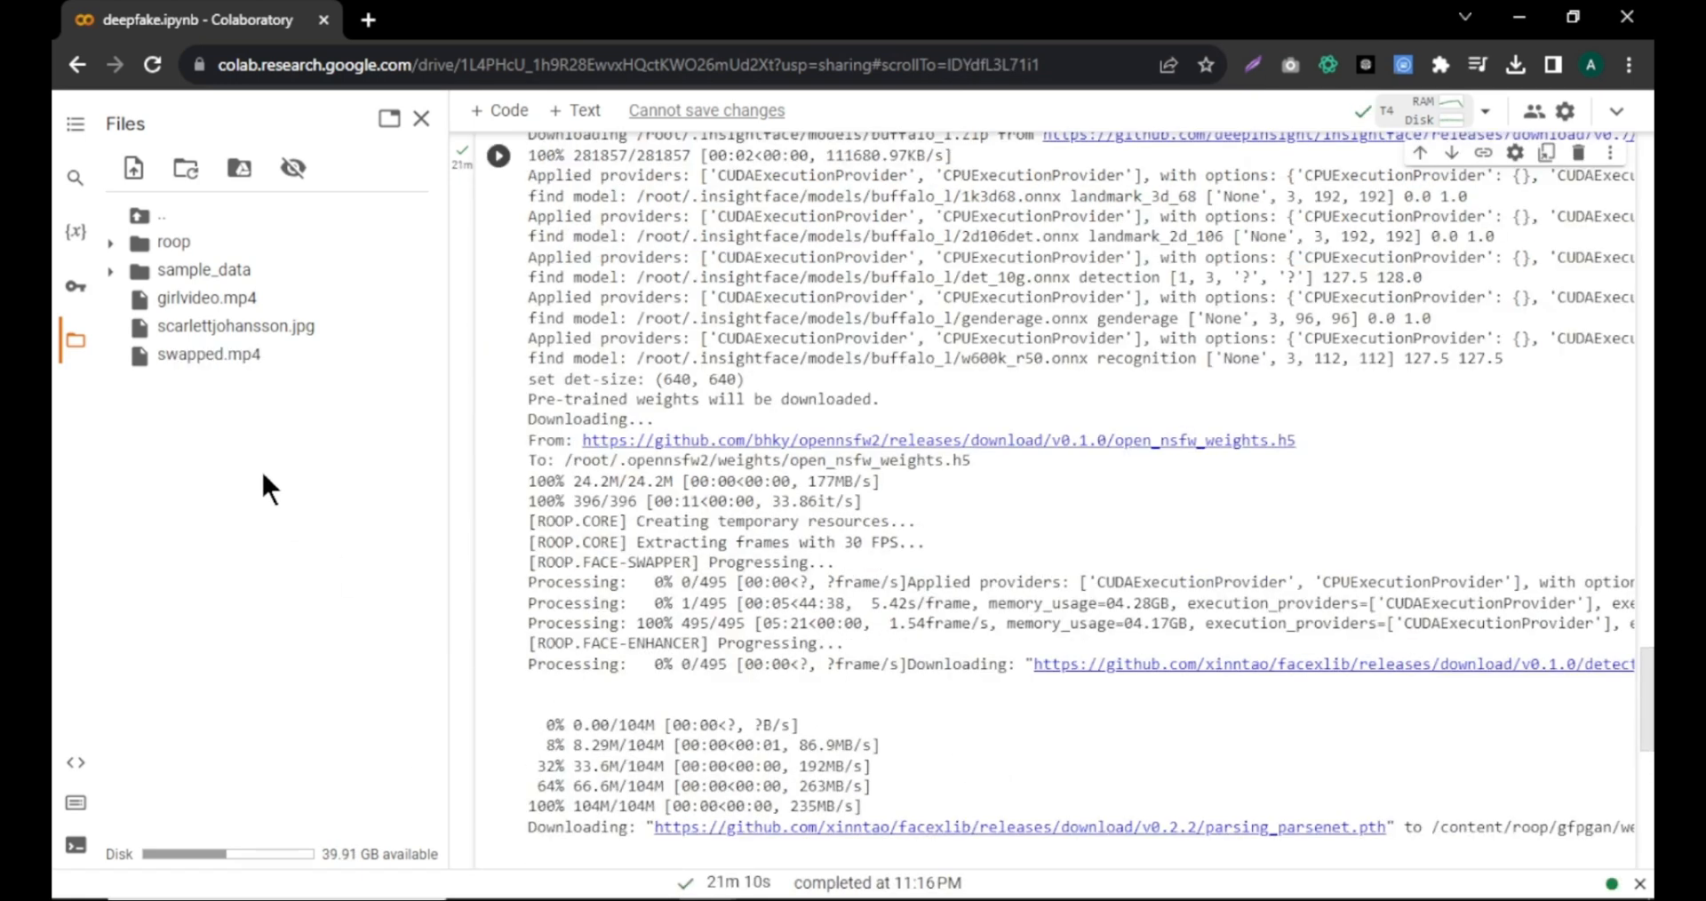
Step: Download the swapped.mp4 result from the session files
right_click(195, 356)
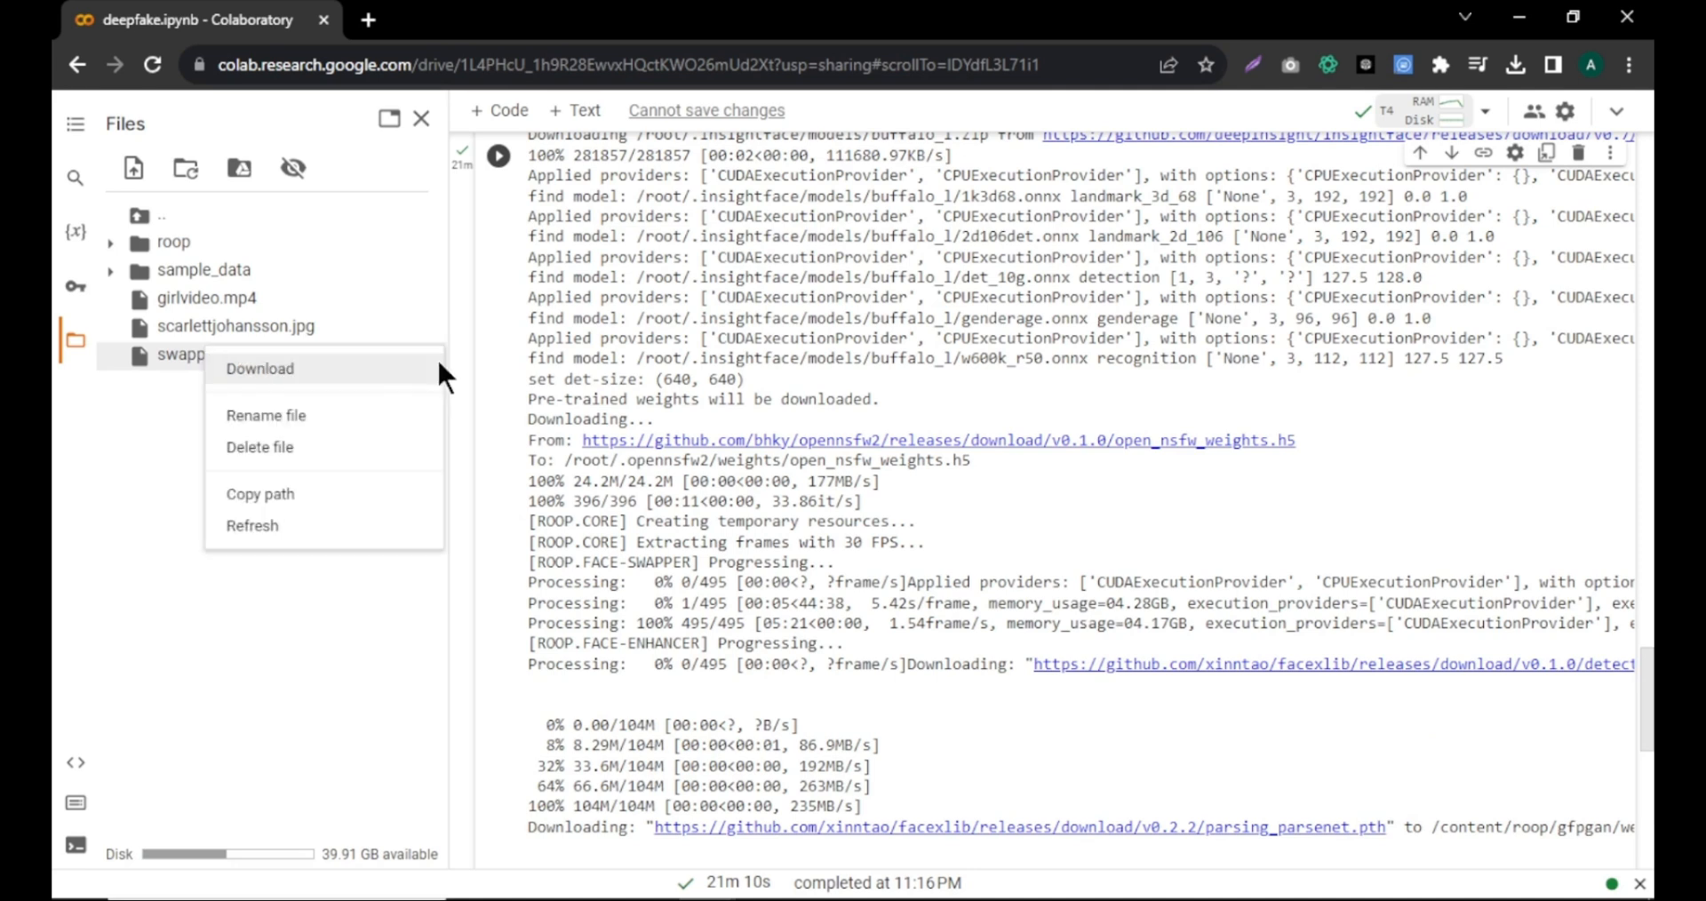
click(260, 369)
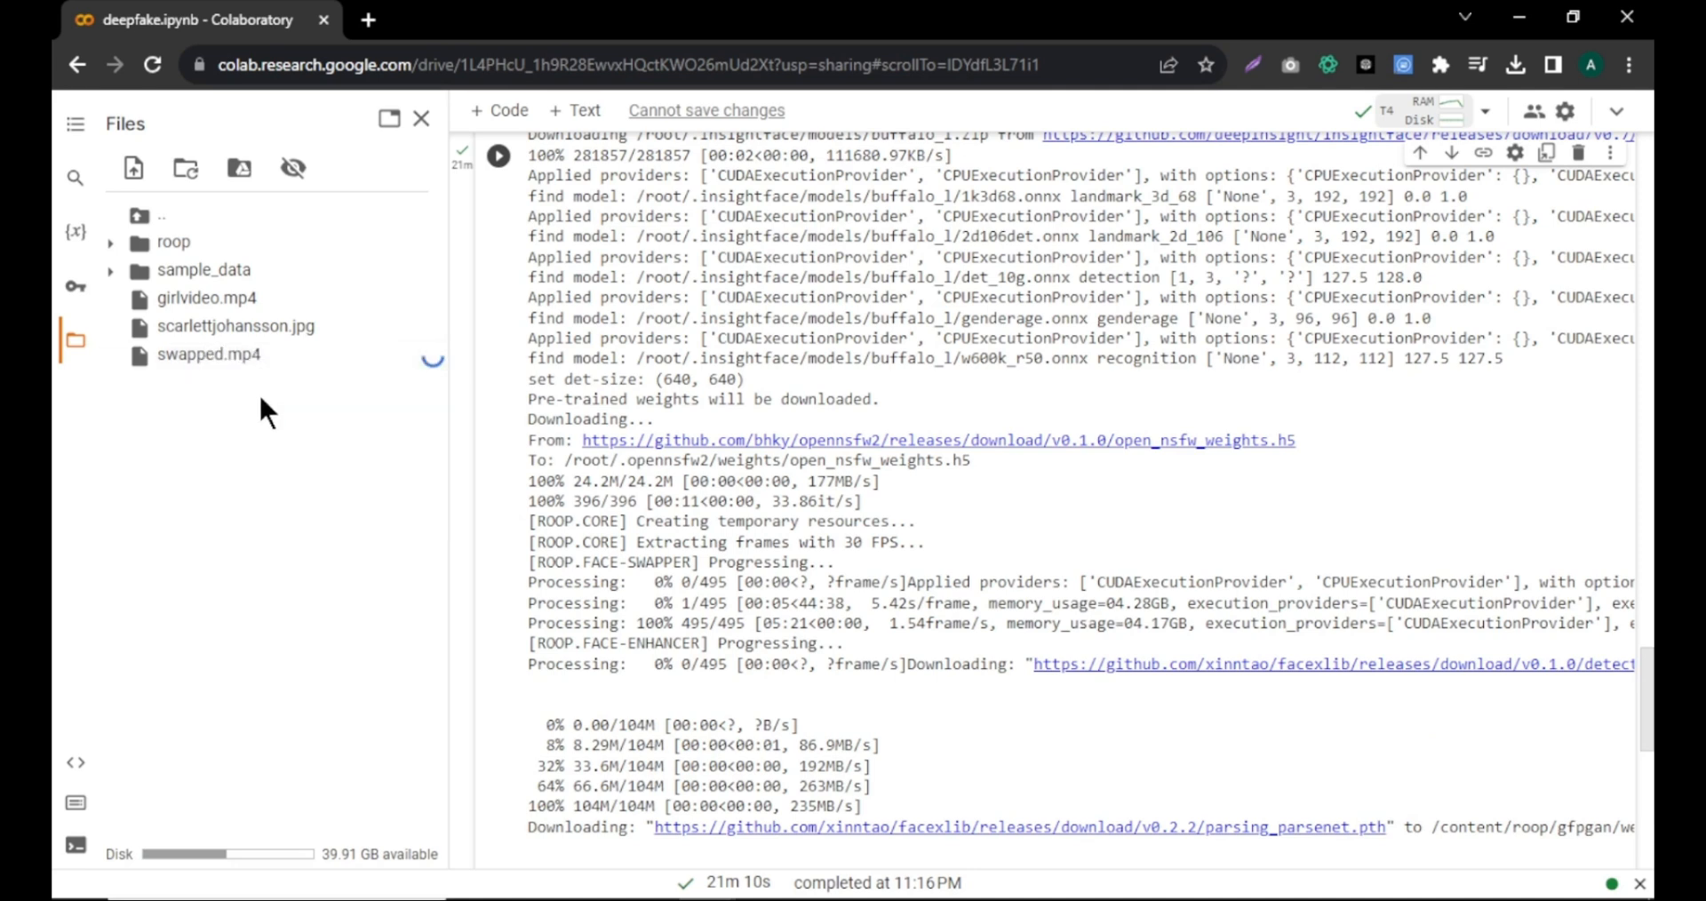